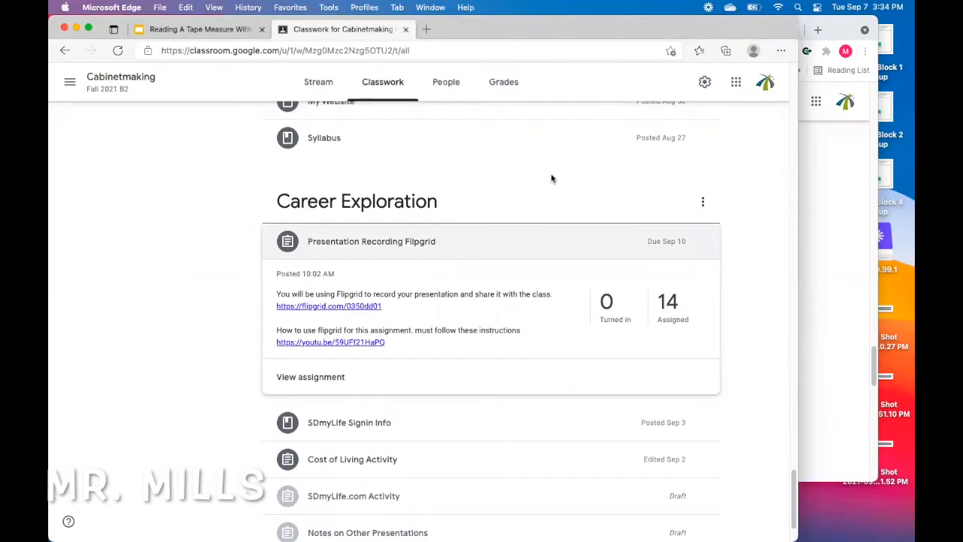
mouse_move(474, 120)
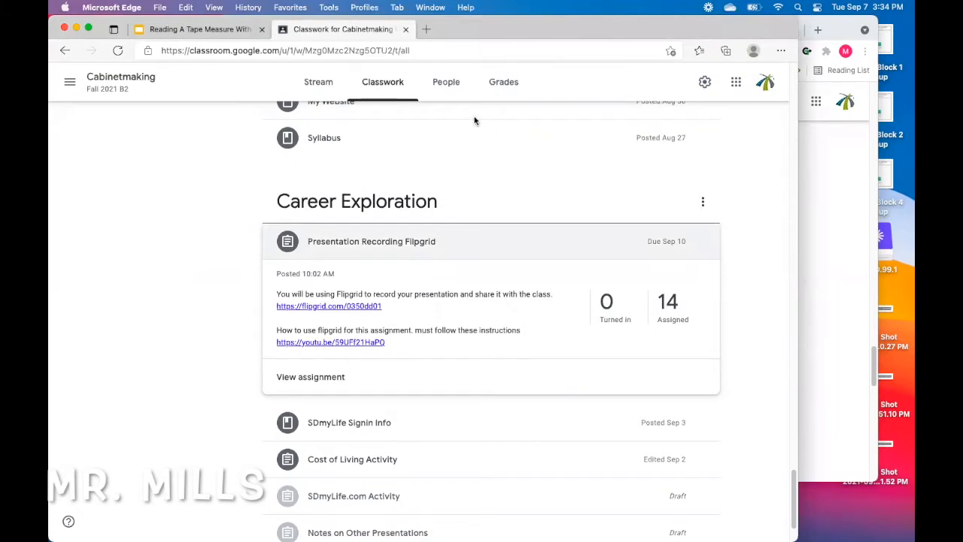
mouse_move(645, 145)
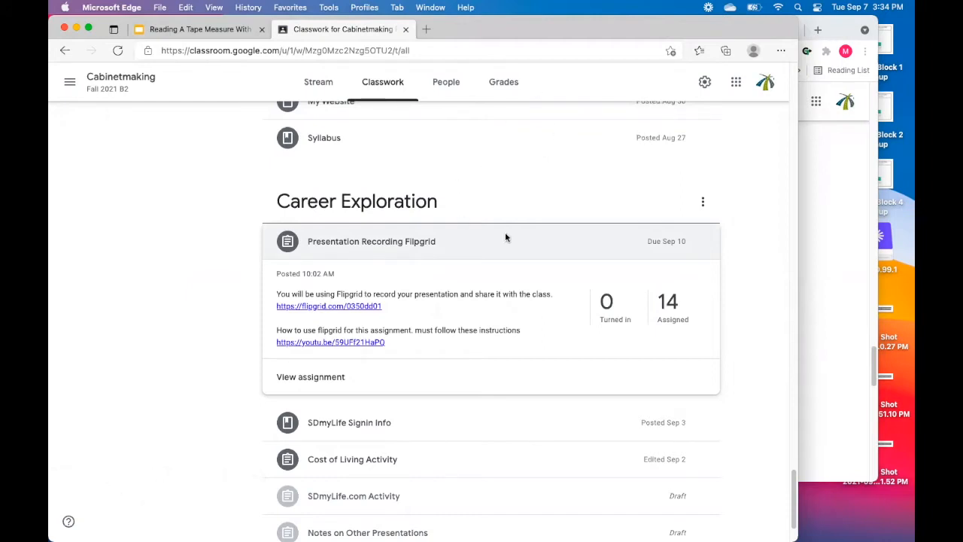
mouse_move(331, 251)
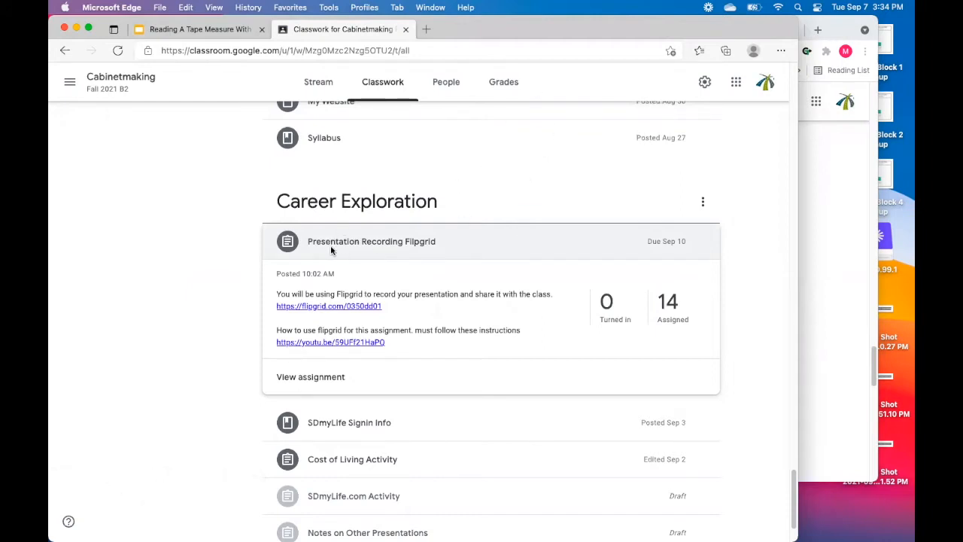
mouse_move(438, 252)
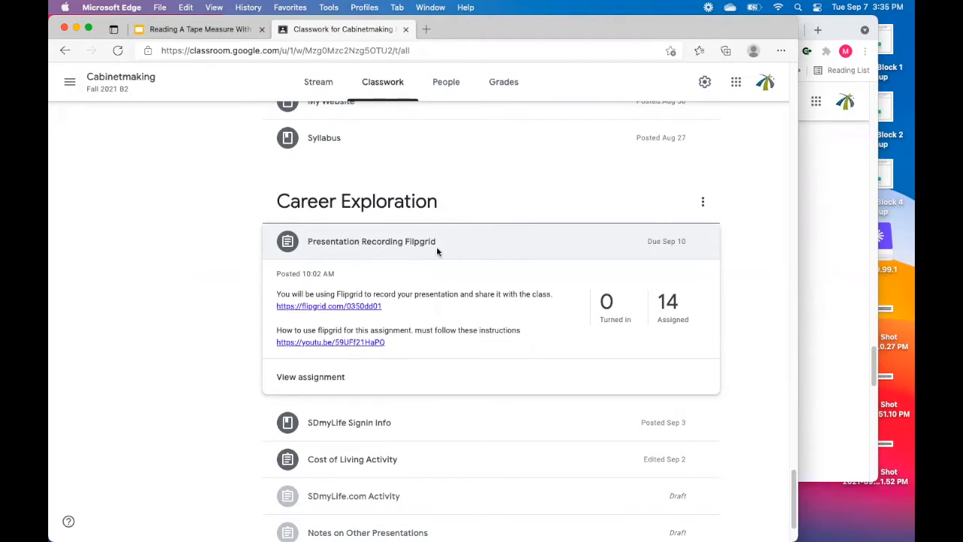
mouse_move(397, 209)
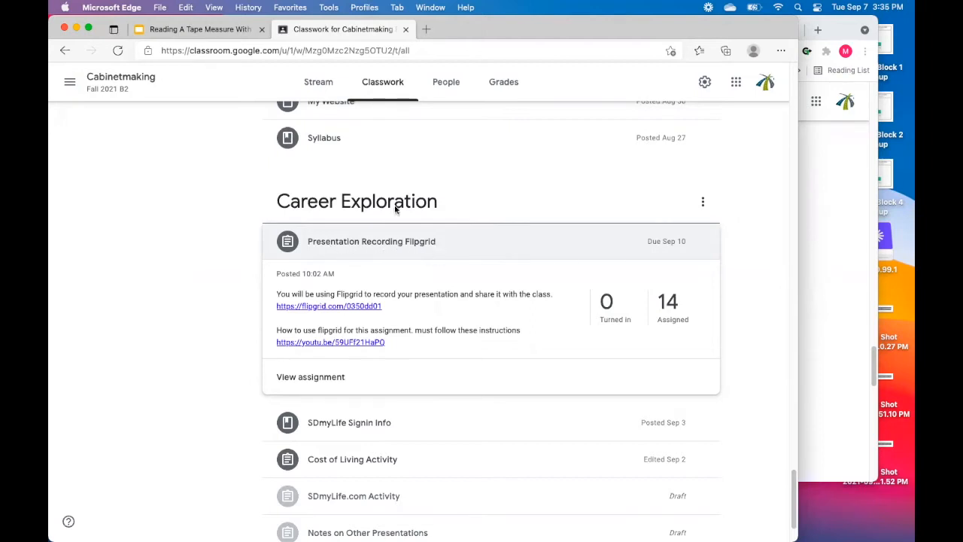
Step: Follow the assignment's flipgrid.com link and start a video on the 'Hello, I am...' topic
click(112, 7)
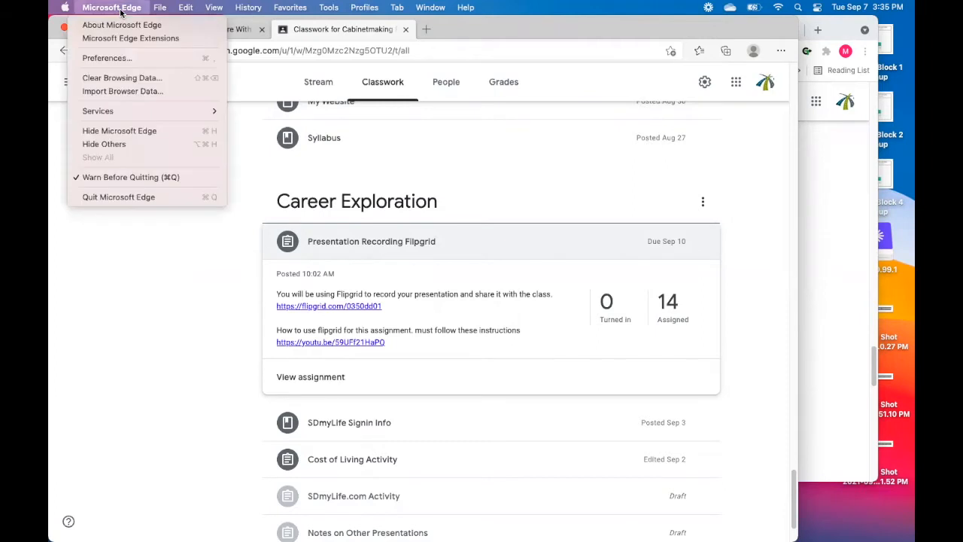
click(112, 7)
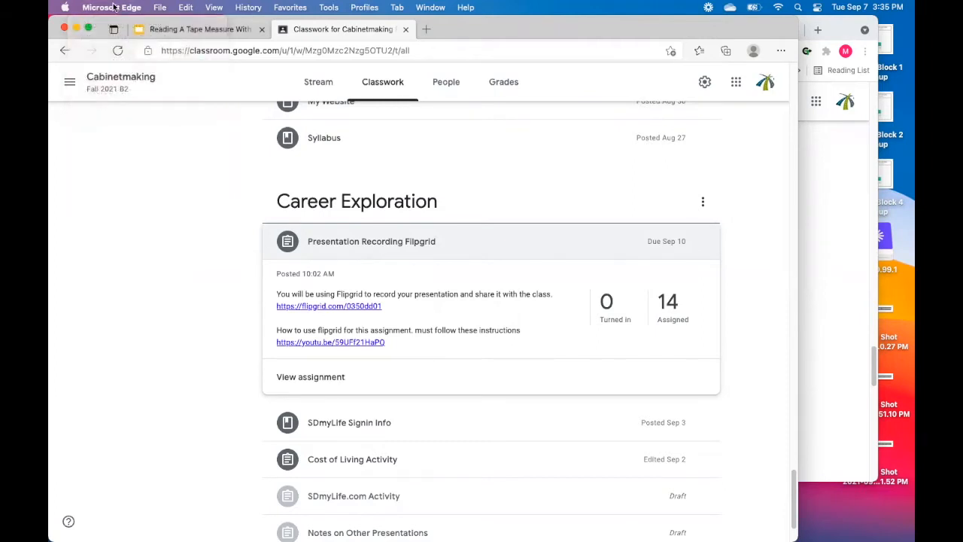
mouse_move(114, 10)
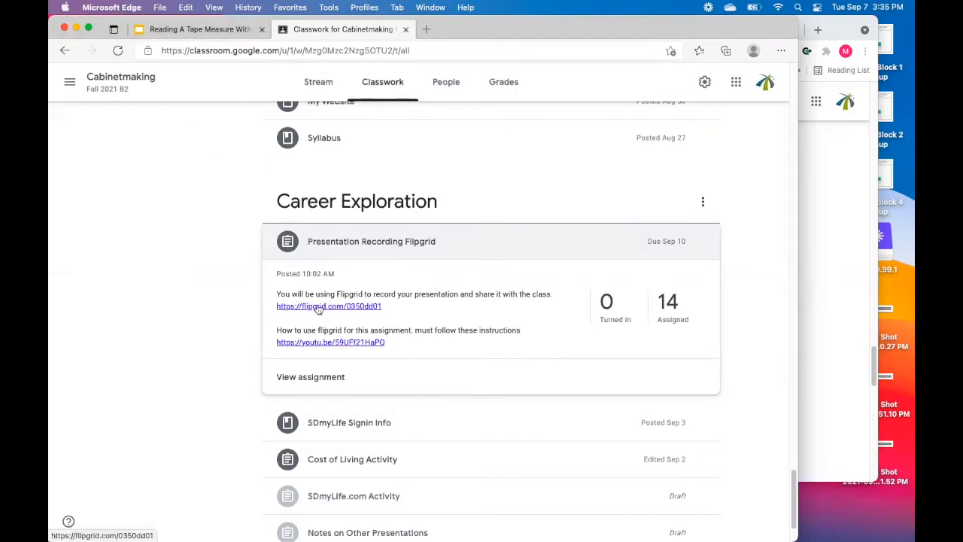
click(329, 307)
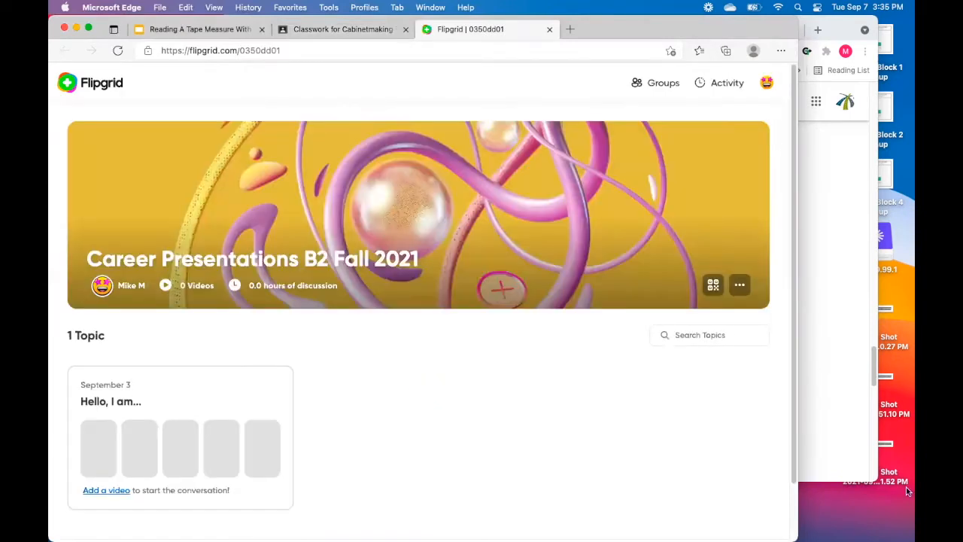
mouse_move(559, 269)
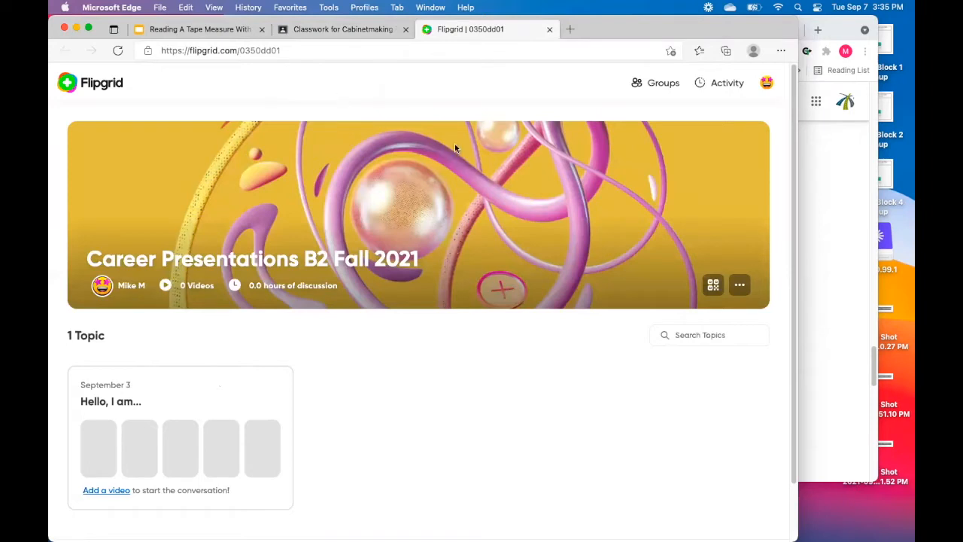
mouse_move(139, 440)
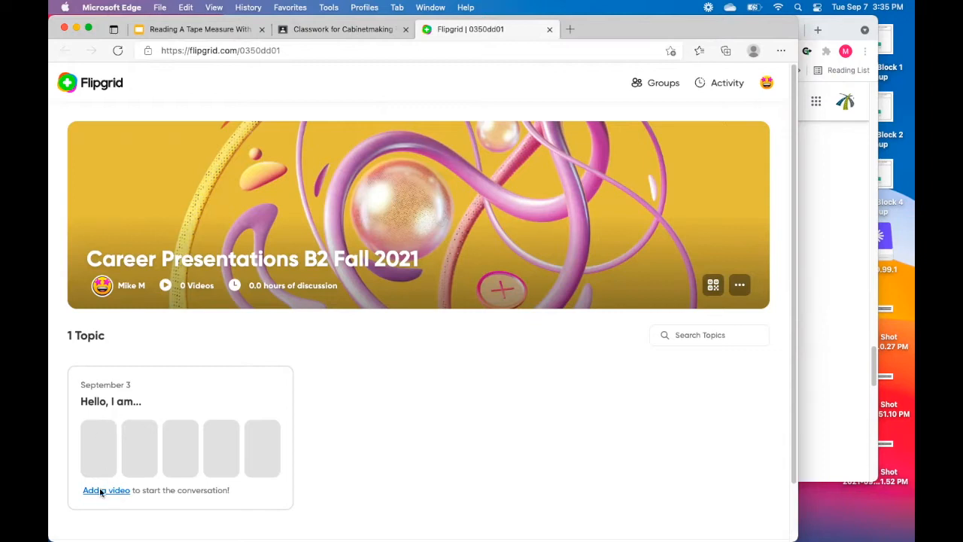
click(106, 490)
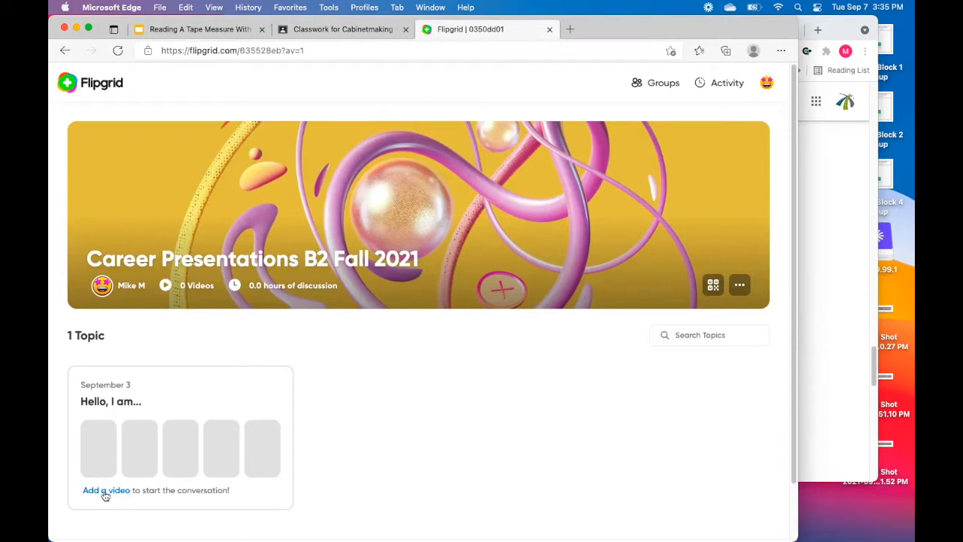
Step: Switch the 'Hello, I am...' recorder to Record screen and select Entire Screen to share
click(106, 489)
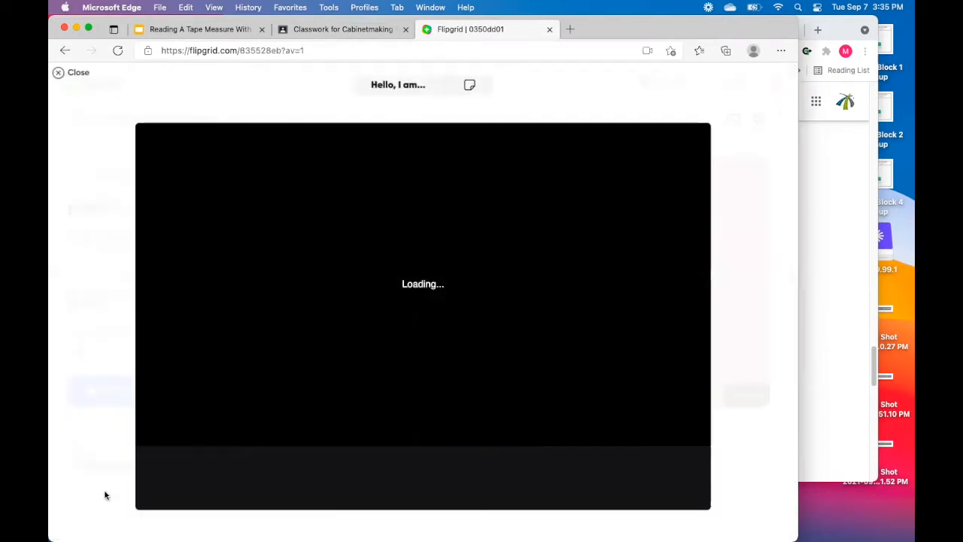
mouse_move(164, 368)
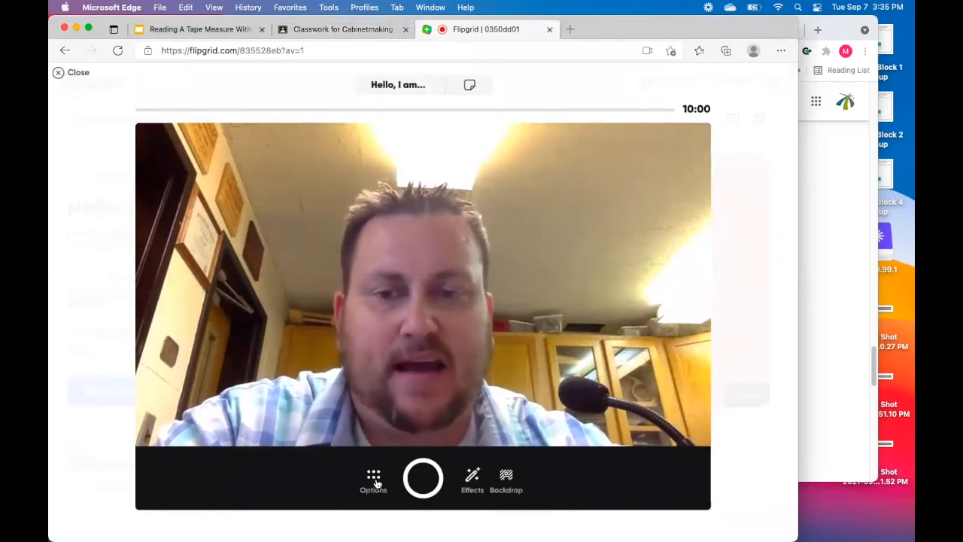
click(373, 479)
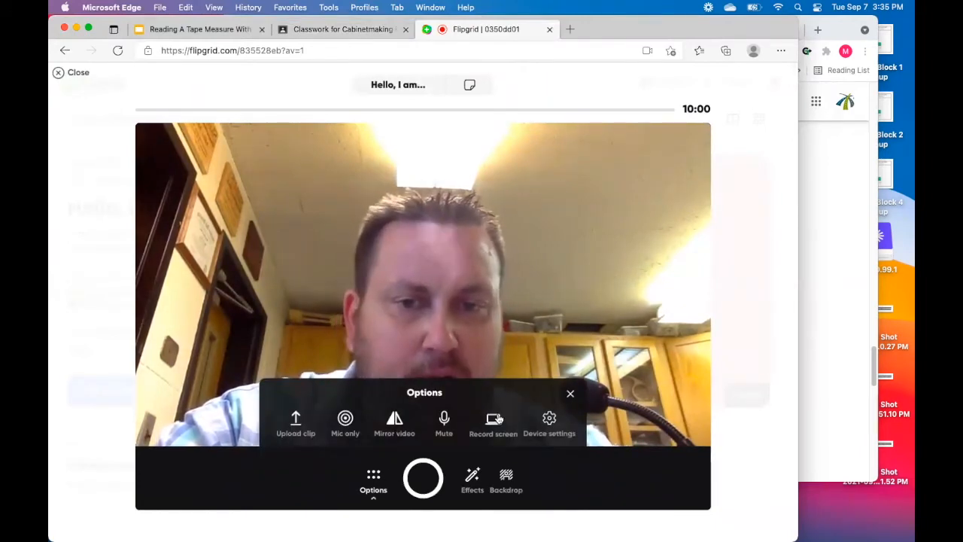
click(492, 422)
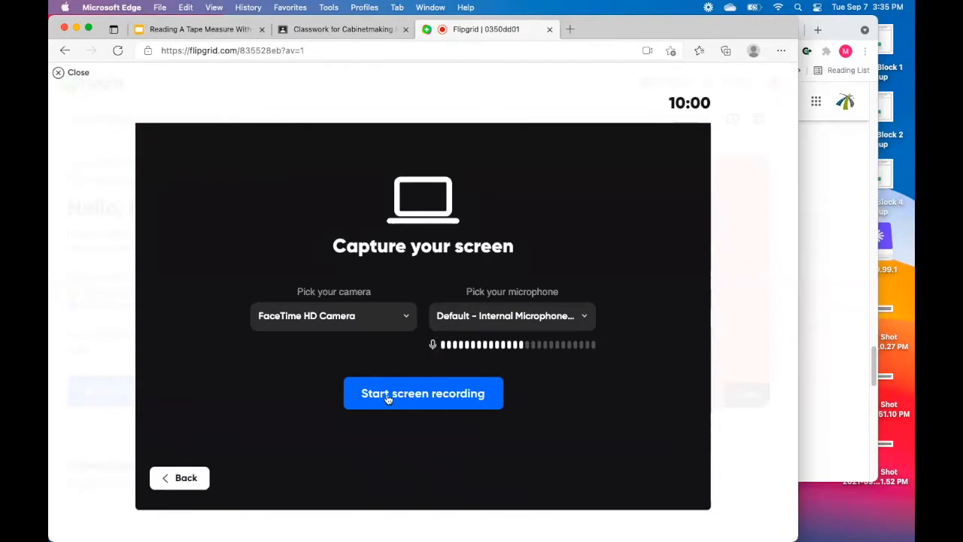
click(422, 393)
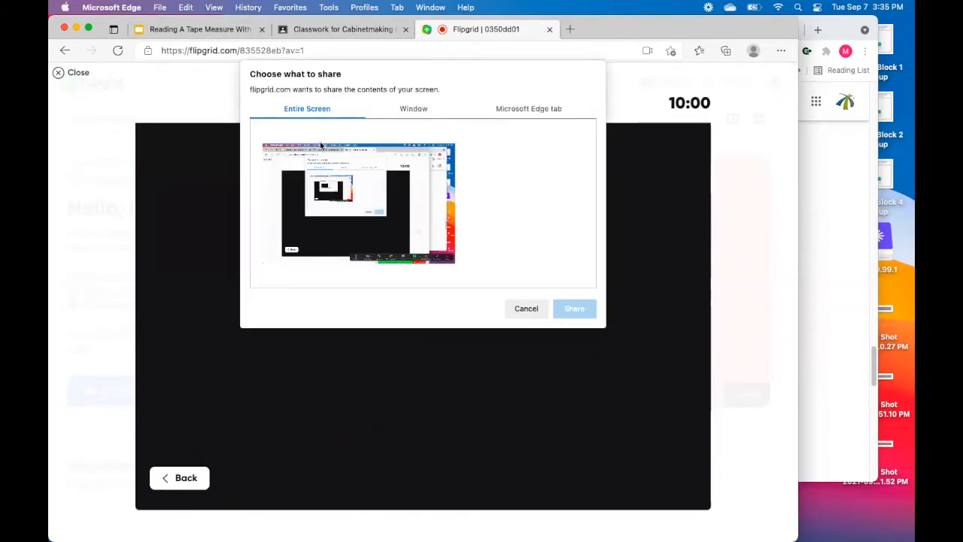
click(357, 203)
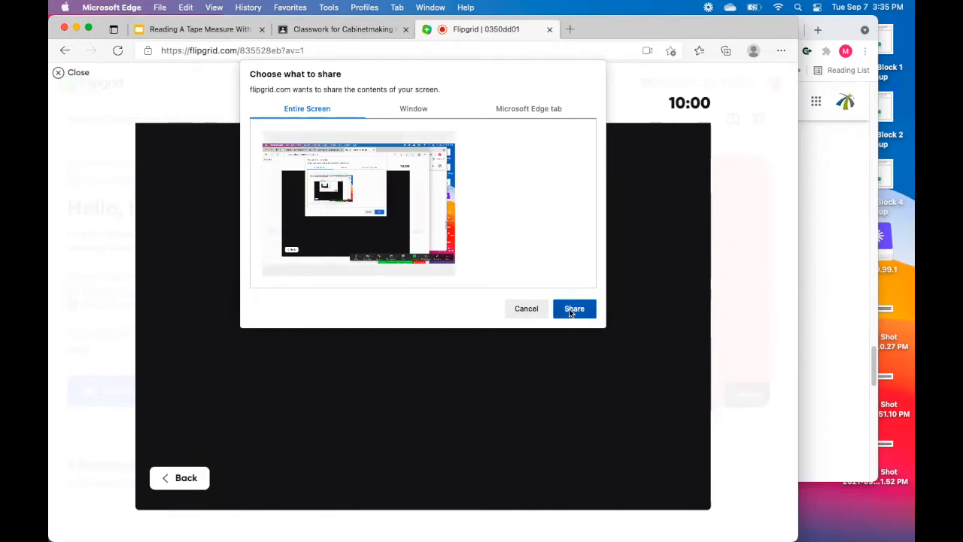
Step: Share and record a short screen capture, then stop it and discard it
click(574, 309)
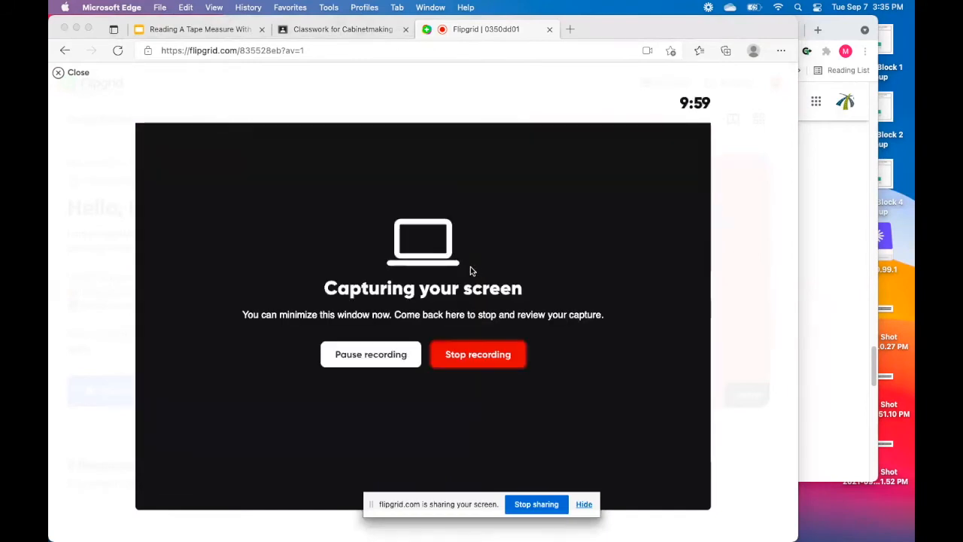
mouse_move(459, 298)
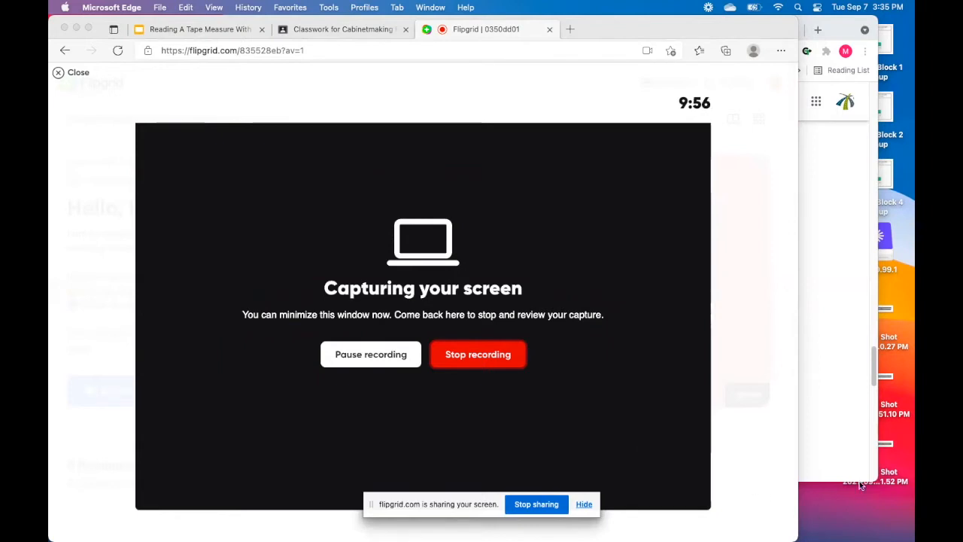
mouse_move(789, 448)
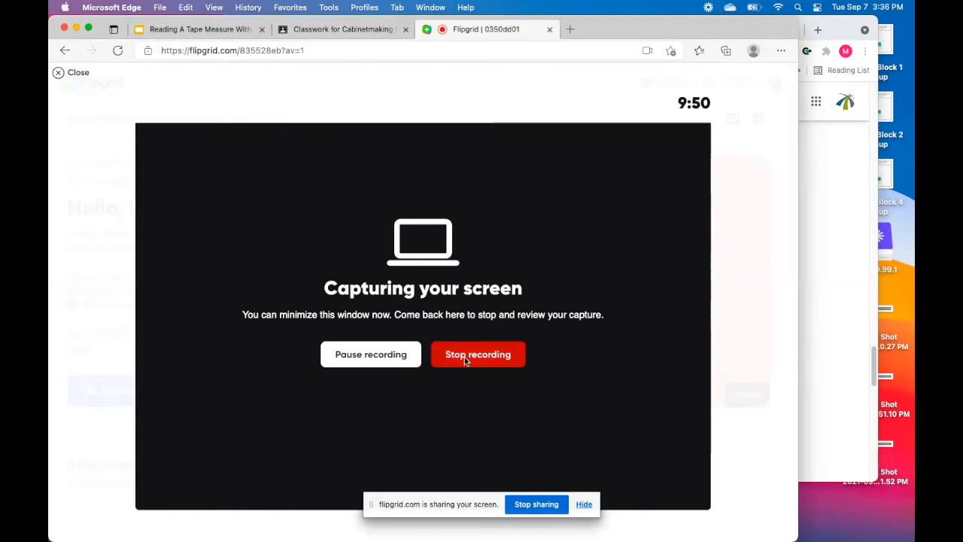
click(477, 353)
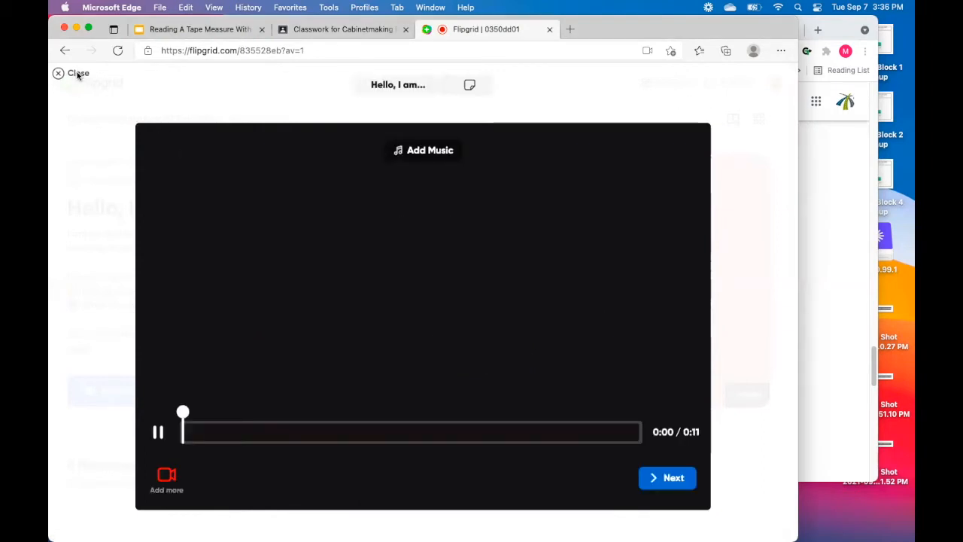
click(77, 73)
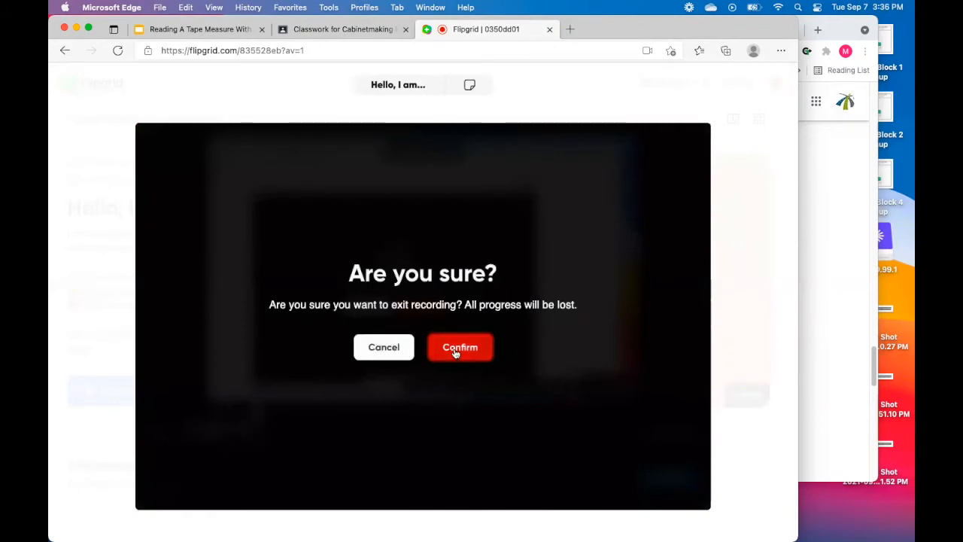
click(460, 347)
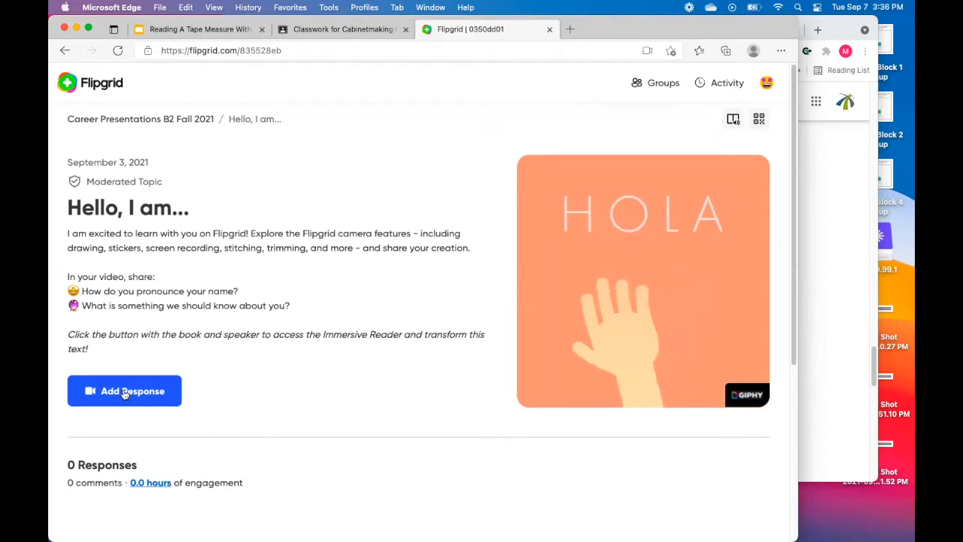
Step: Start another response and set the recorder to Record screen with screen capture set up
click(124, 391)
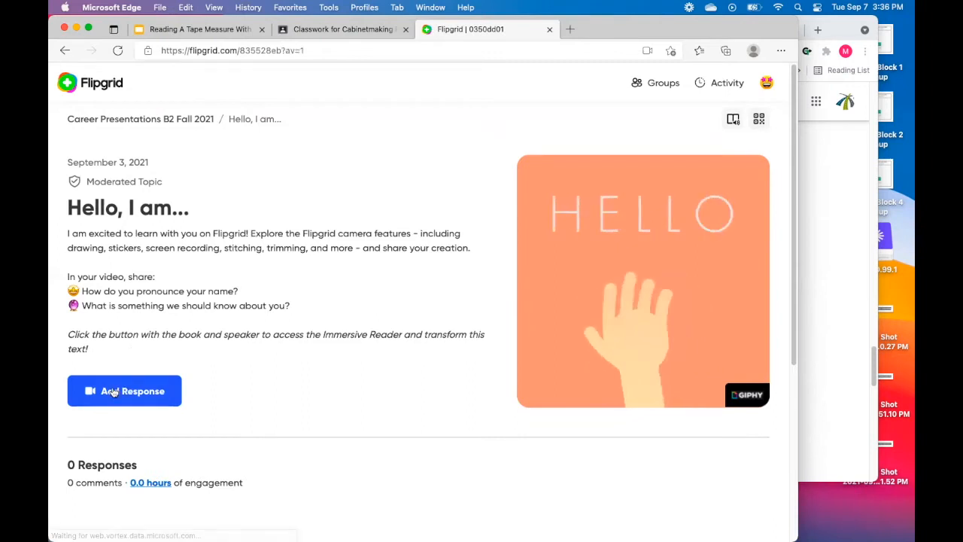
click(124, 390)
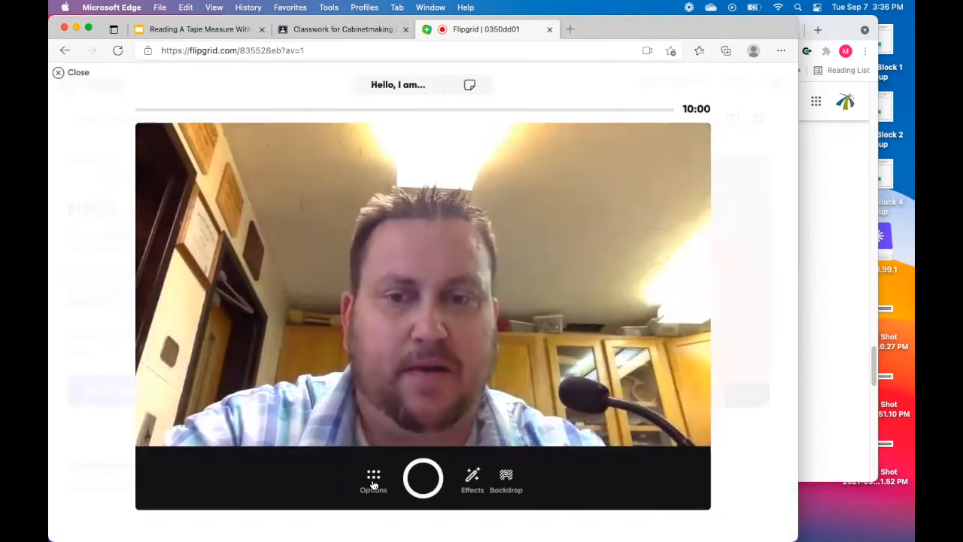
click(373, 479)
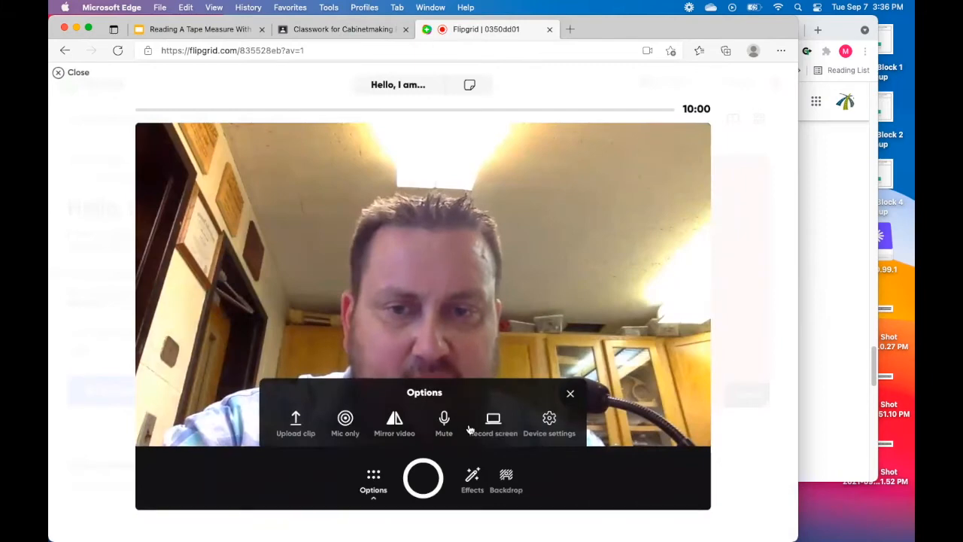
click(493, 423)
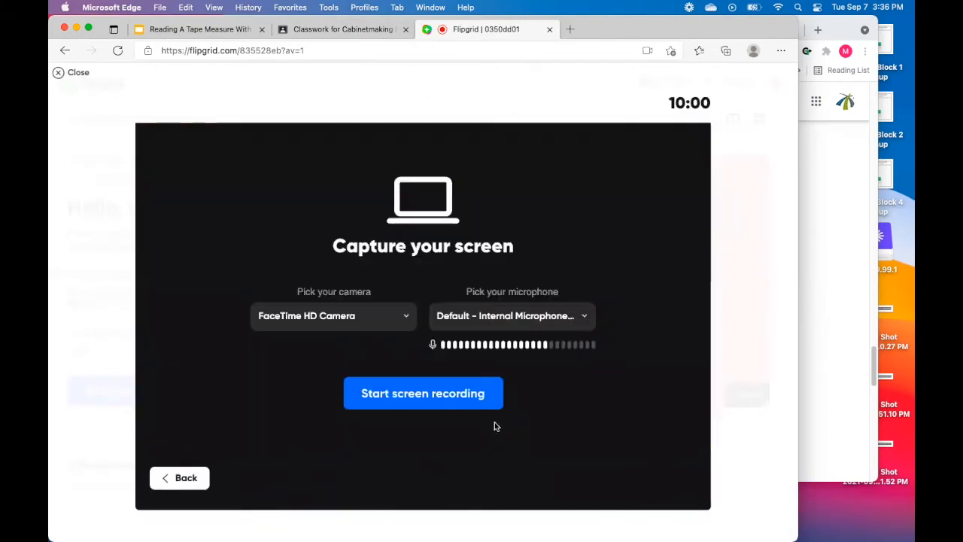
click(423, 393)
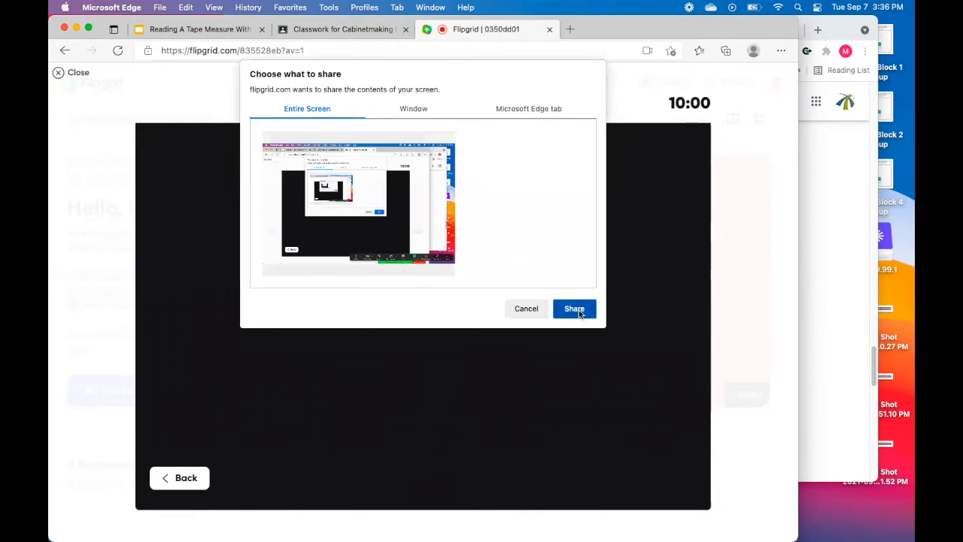
Step: Share the entire screen for a brief capture, stop it, then close and confirm discarding it
click(574, 308)
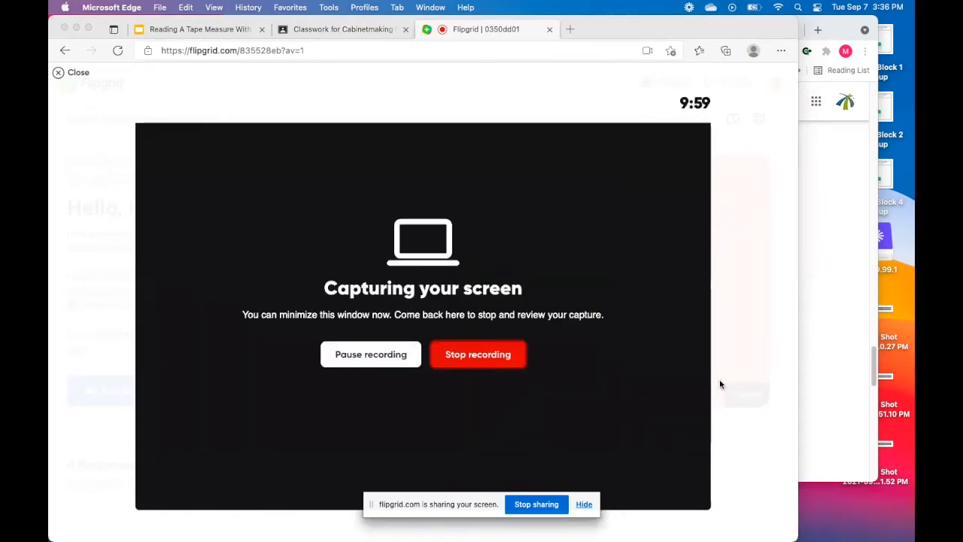
mouse_move(676, 407)
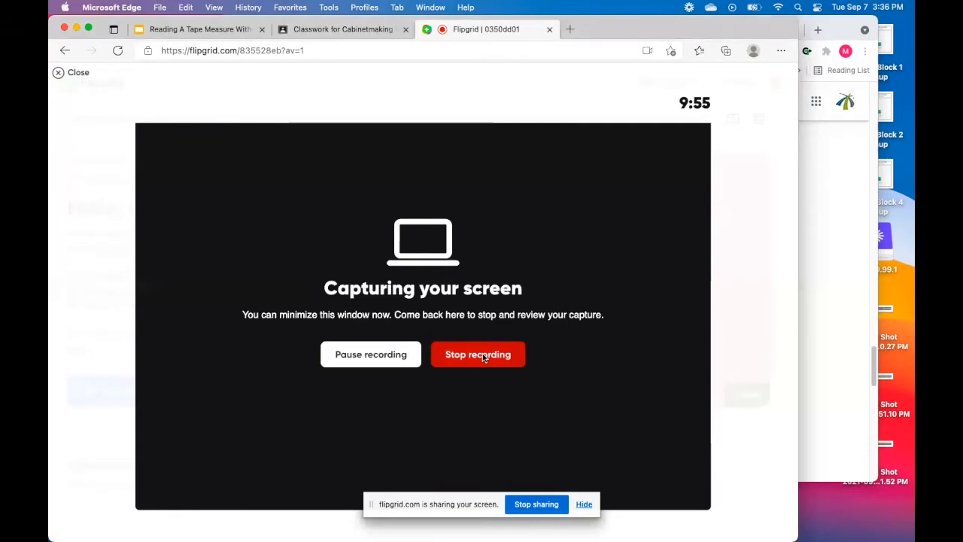
click(477, 354)
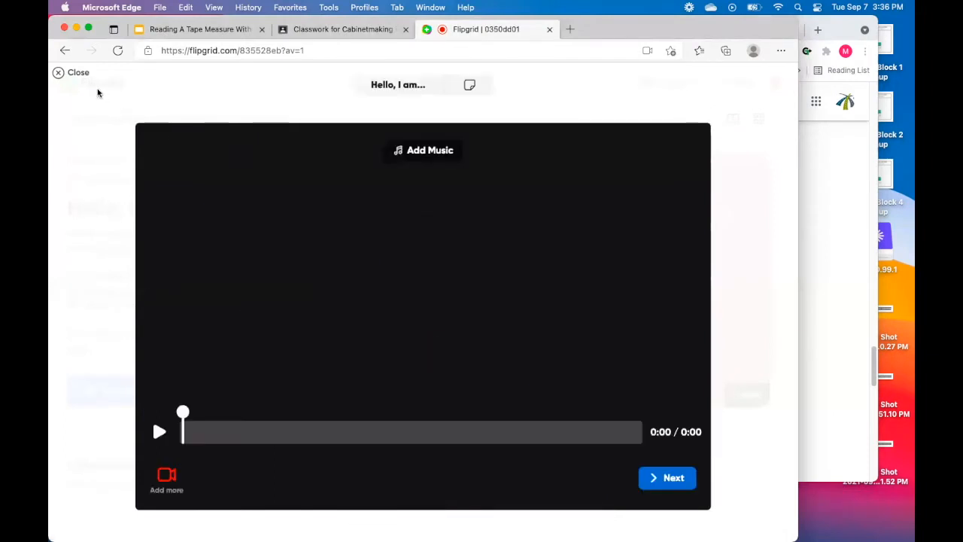
click(70, 72)
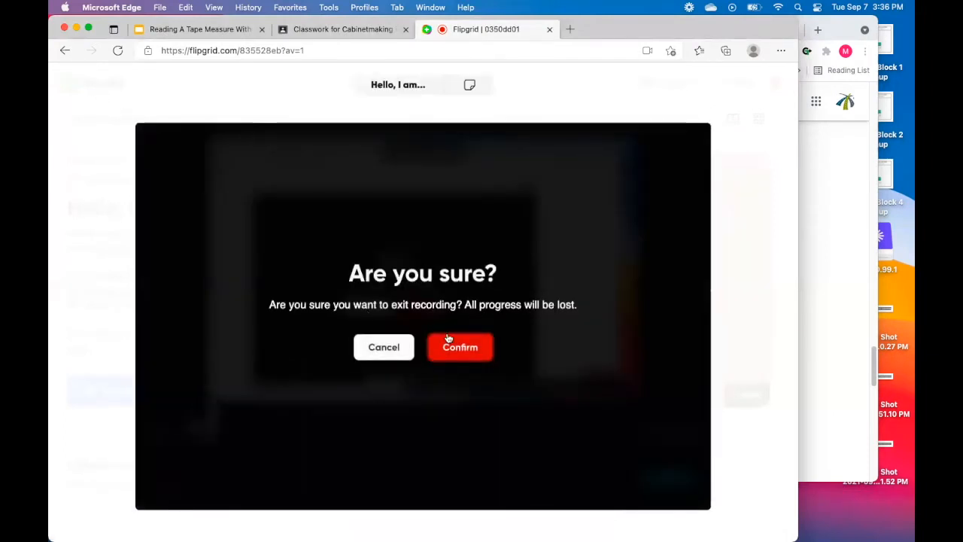
click(459, 347)
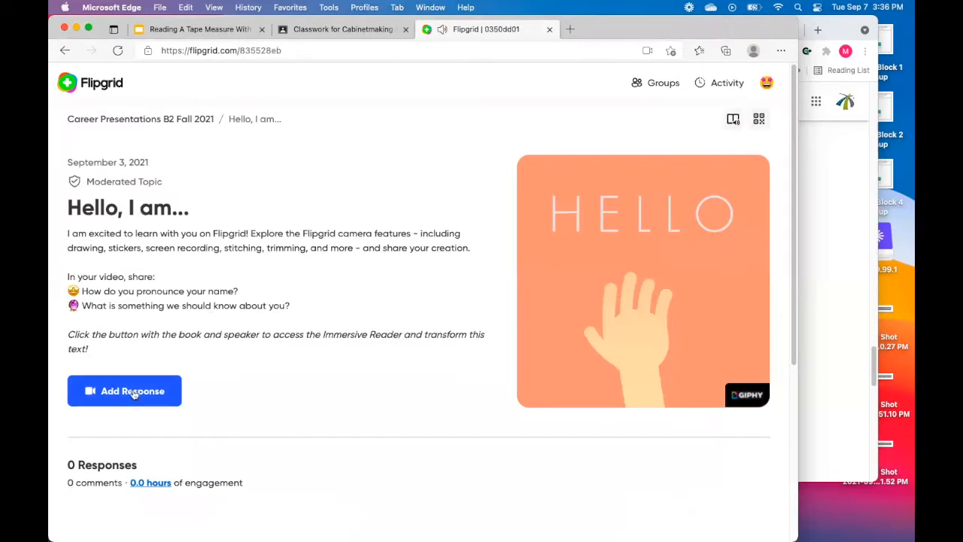
Step: Add a third response and share the entire screen to begin capturing
click(124, 390)
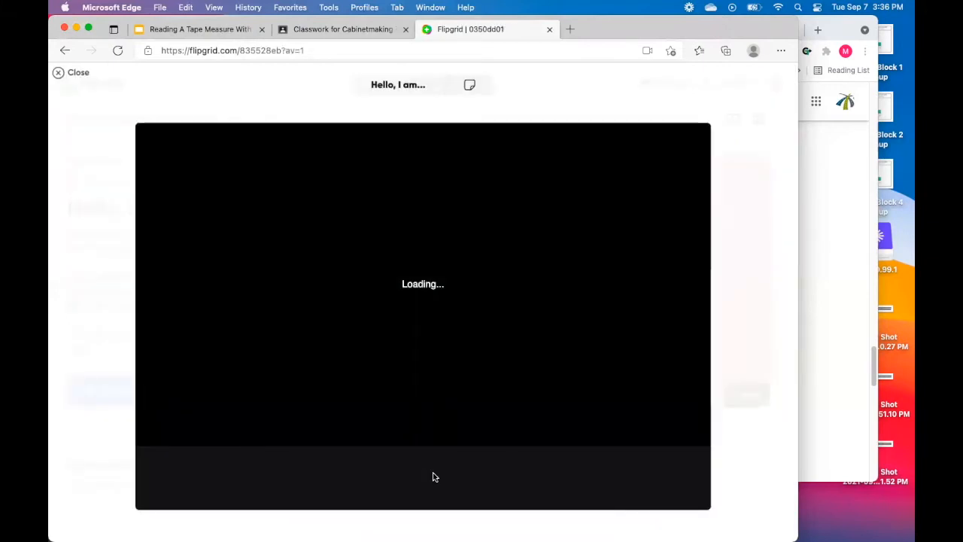
mouse_move(420, 368)
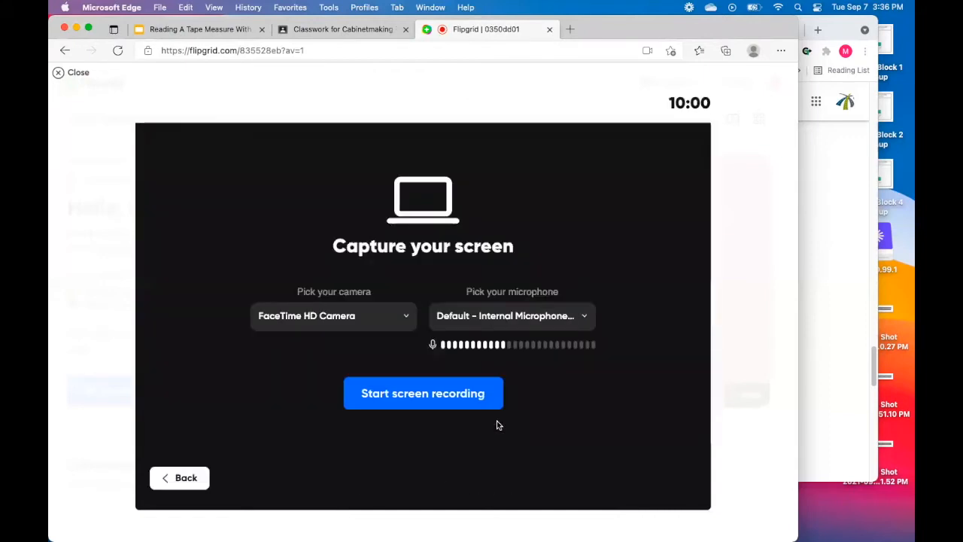
click(422, 393)
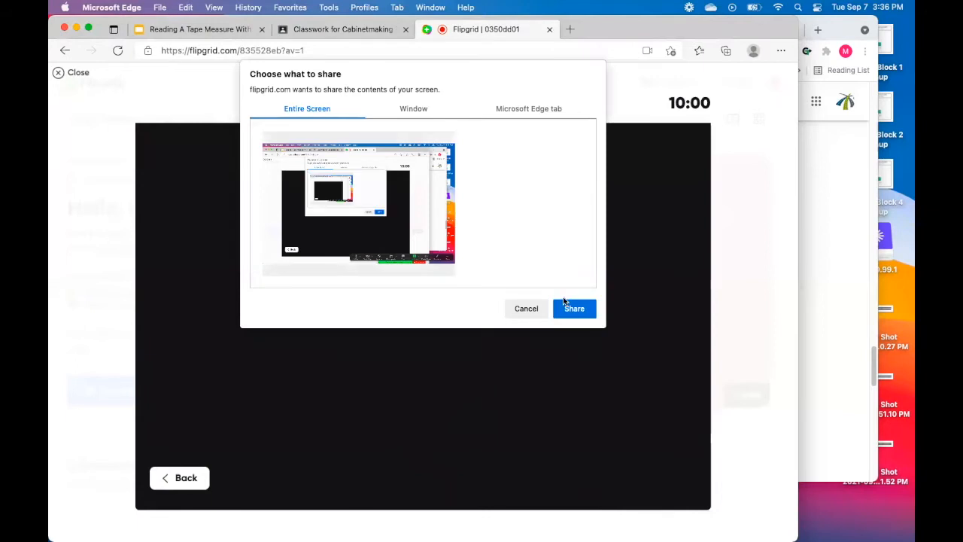
click(574, 308)
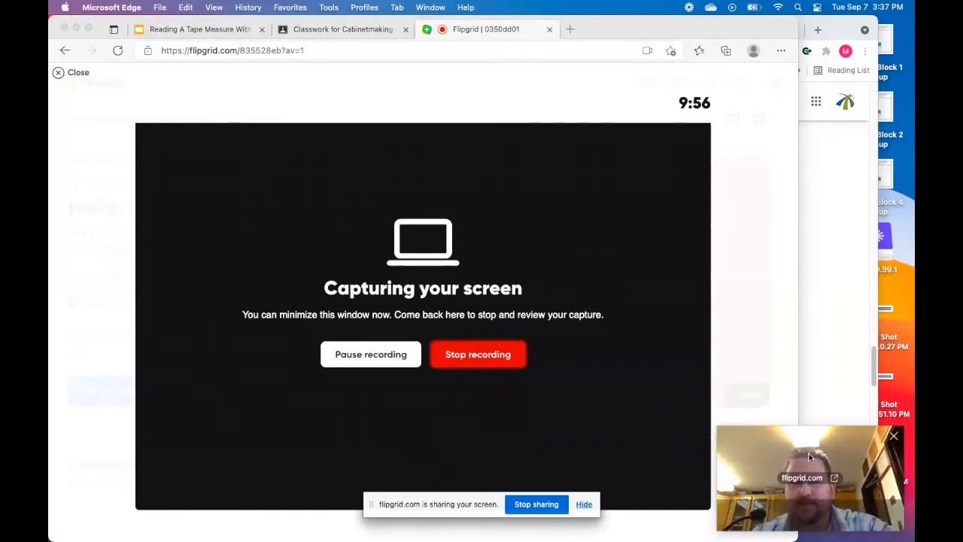
click(199, 29)
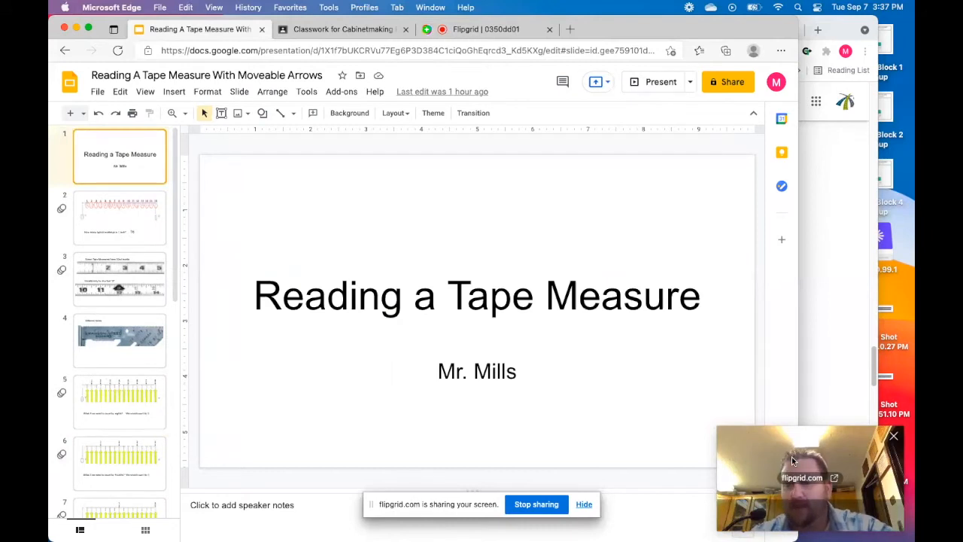
mouse_move(149, 194)
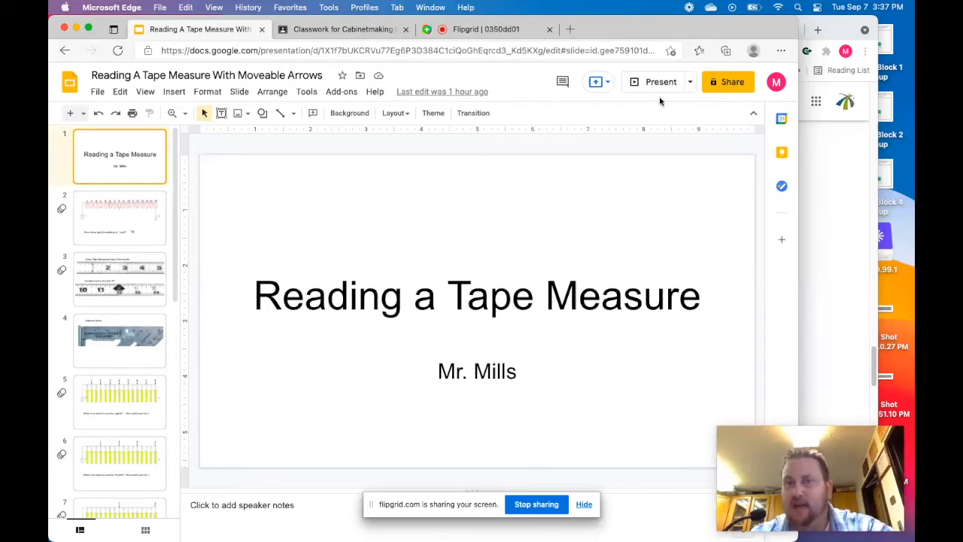
mouse_move(661, 82)
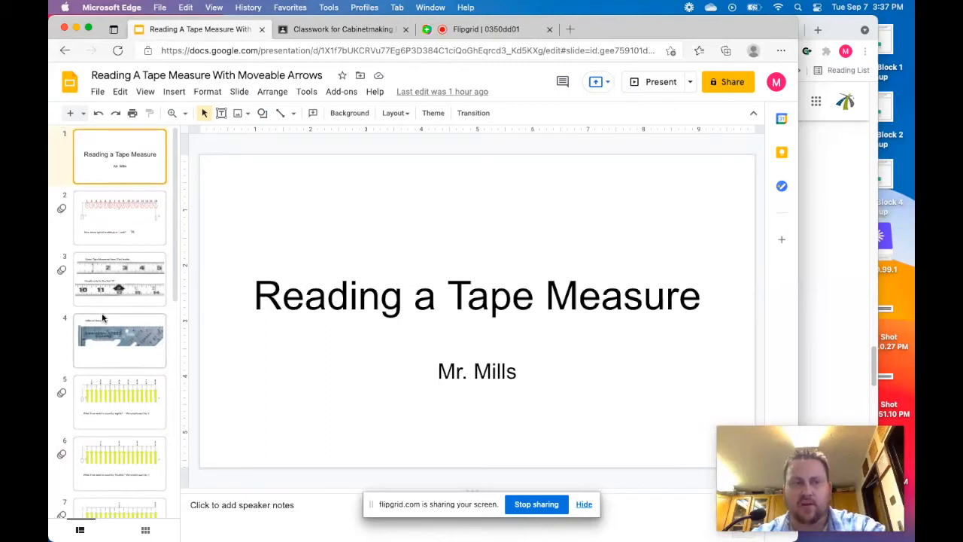
mouse_move(229, 251)
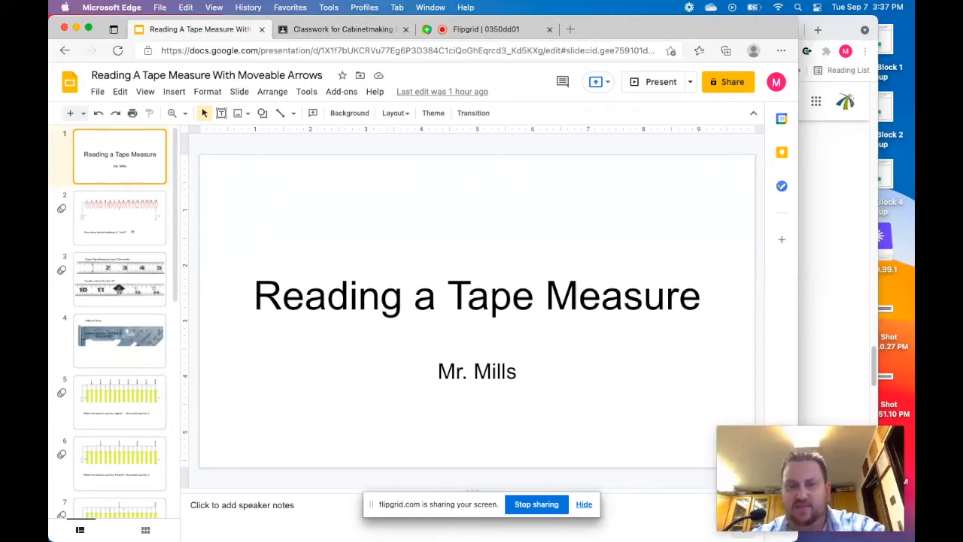
Step: Show the 32nd-marks slide, then return to the Reading a Tape Measure title slide
click(119, 278)
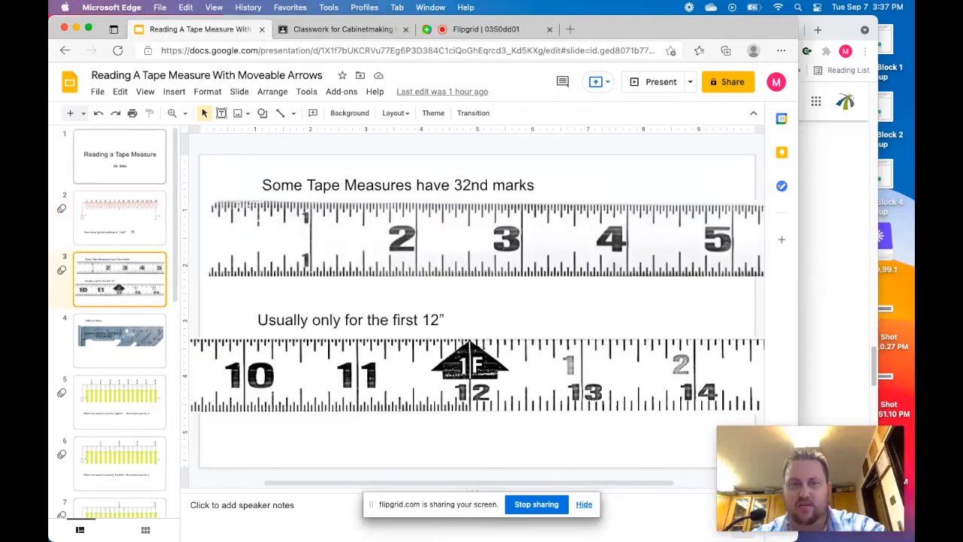
click(120, 155)
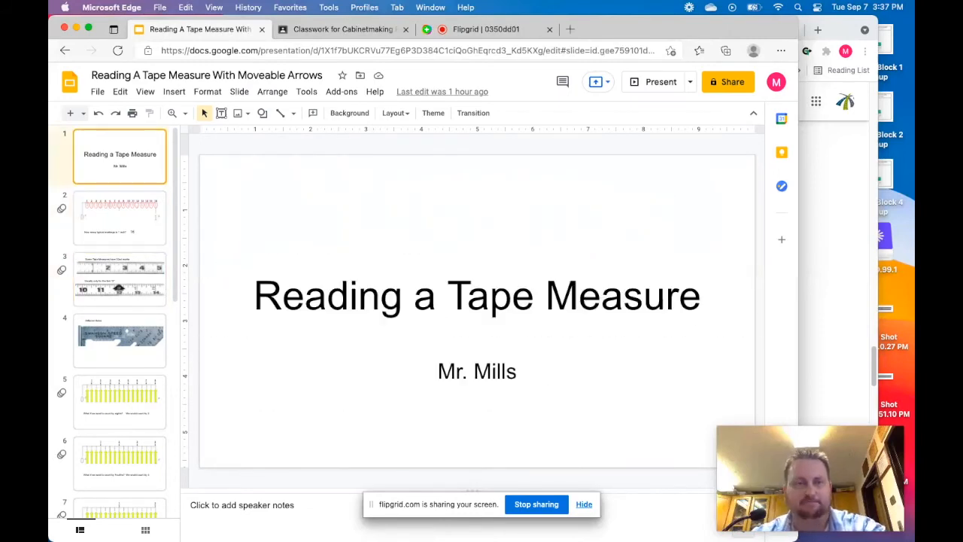
mouse_move(280, 258)
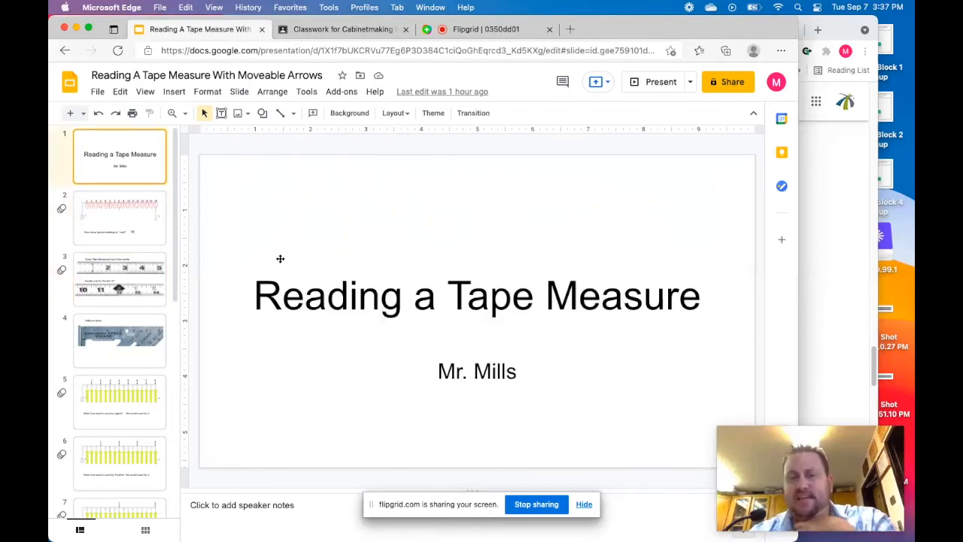
mouse_move(786, 444)
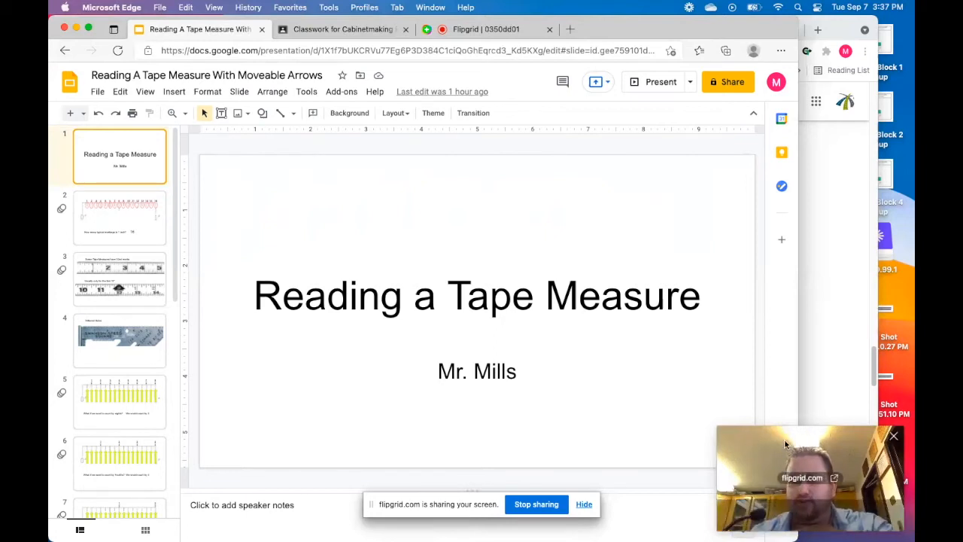
mouse_move(755, 443)
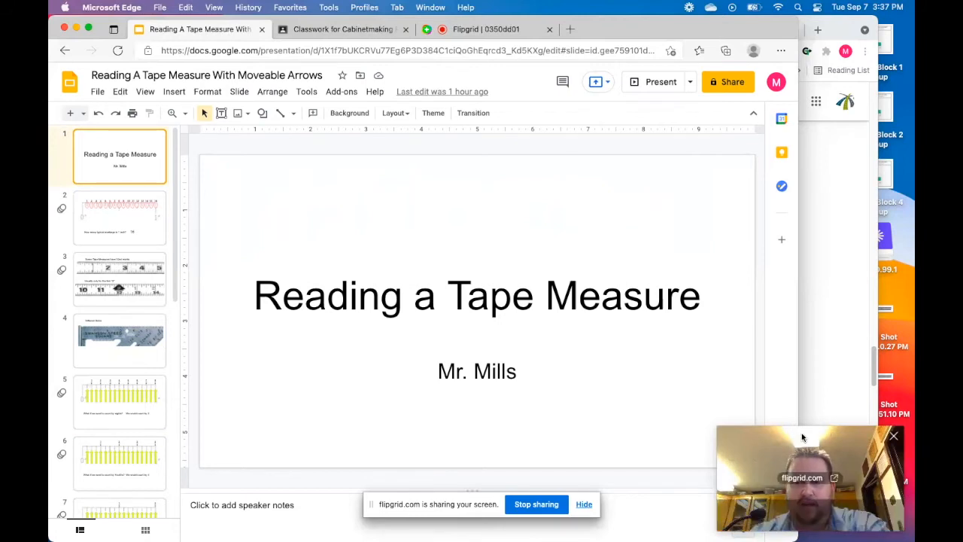
mouse_move(403, 495)
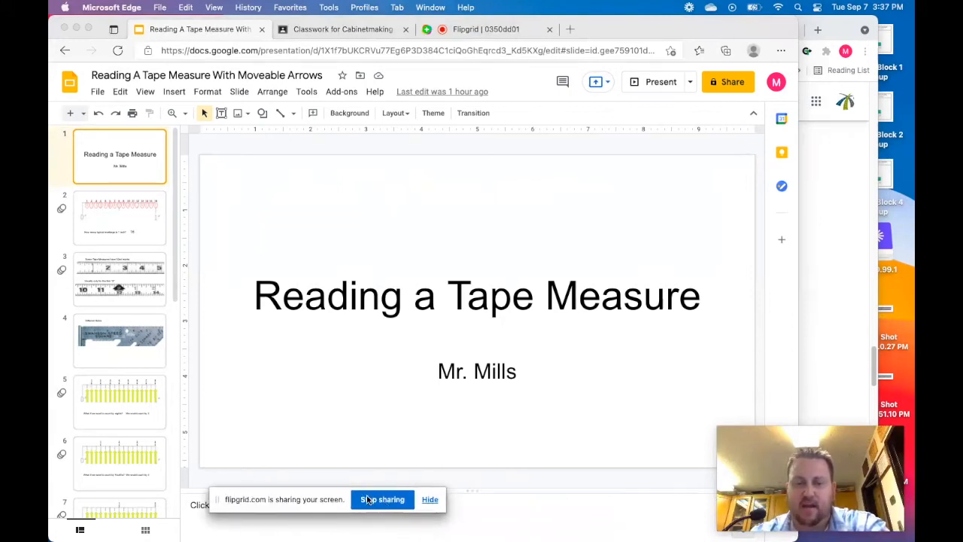
mouse_move(424, 479)
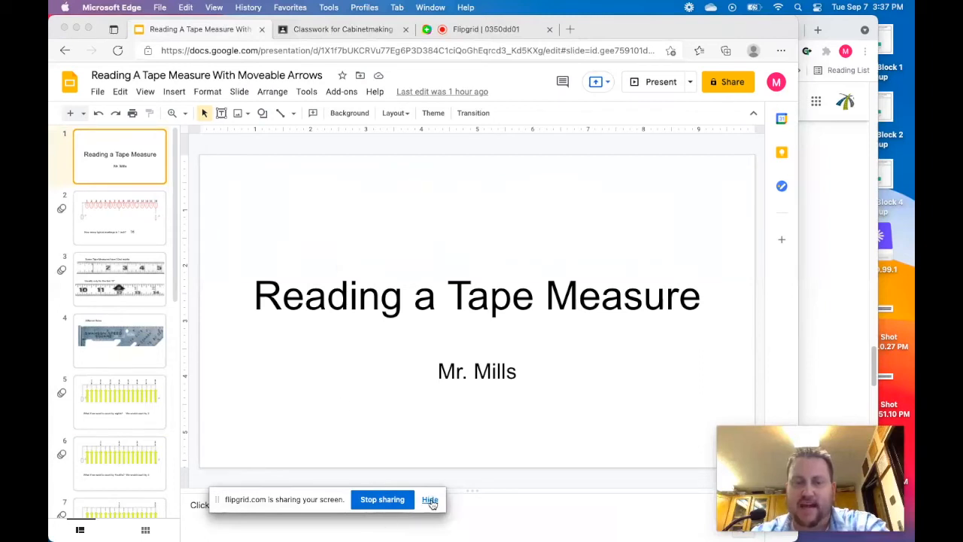
mouse_move(399, 503)
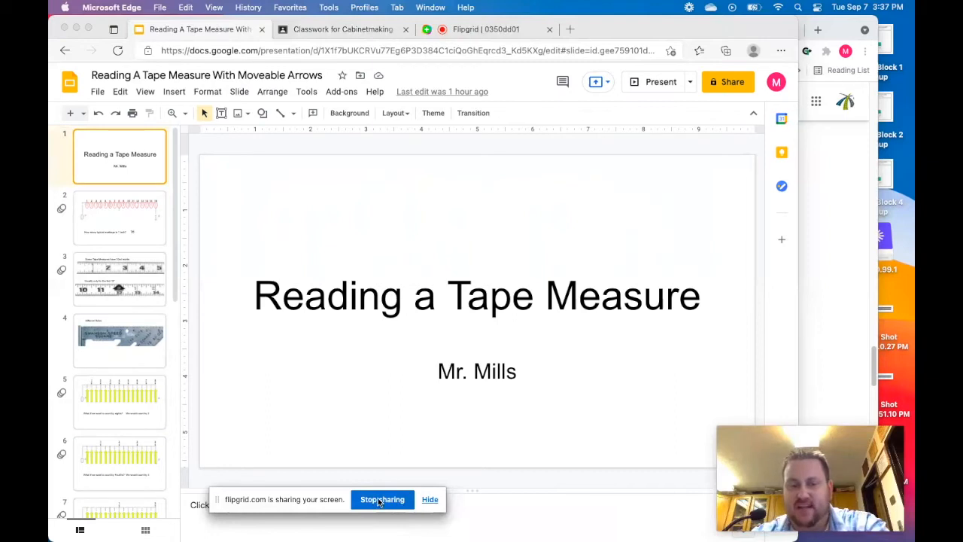
Step: Stop sharing the screen and open the recorded clip for trimming
click(430, 499)
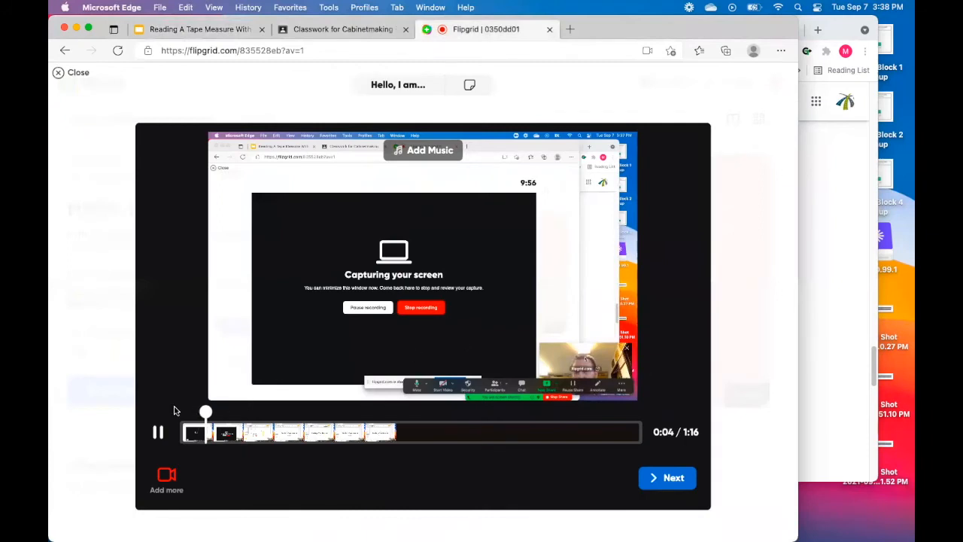
click(158, 431)
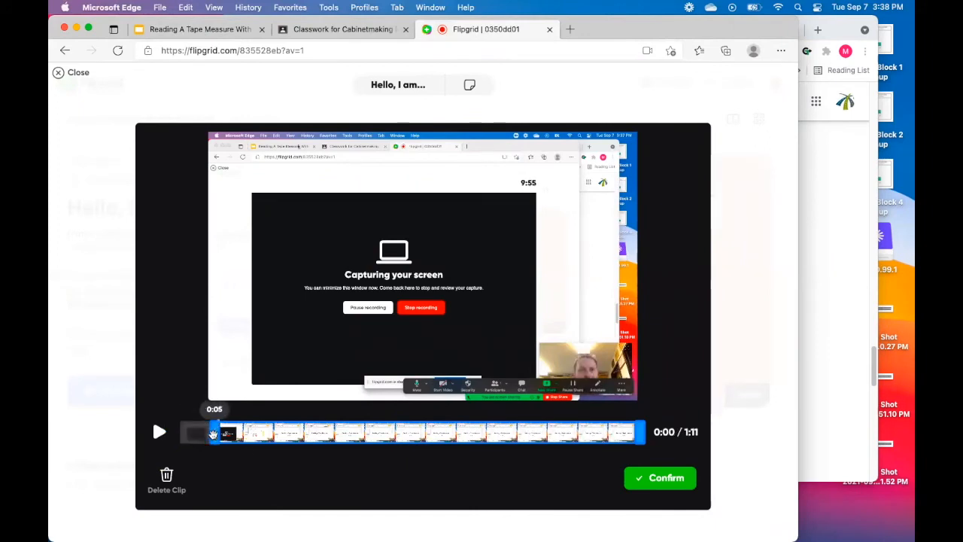
mouse_move(210, 427)
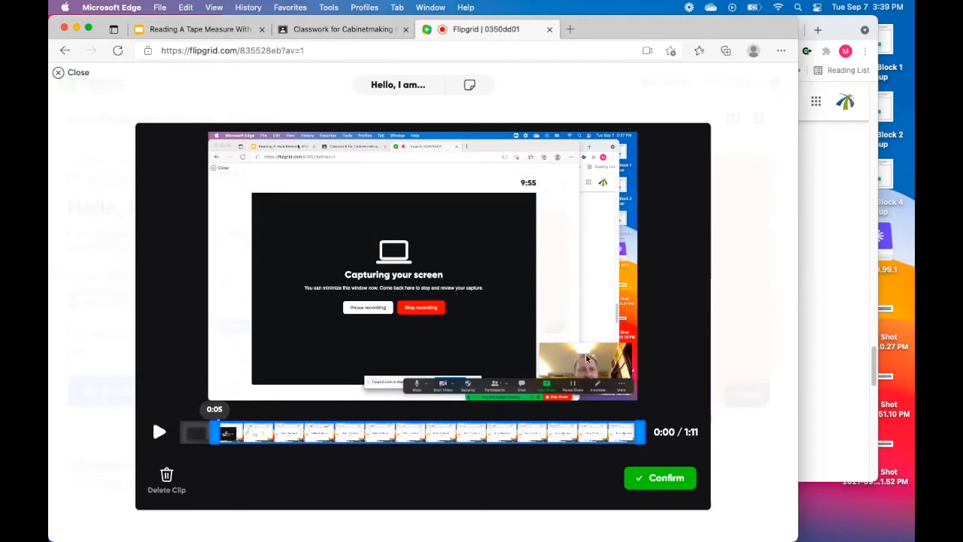
mouse_move(587, 367)
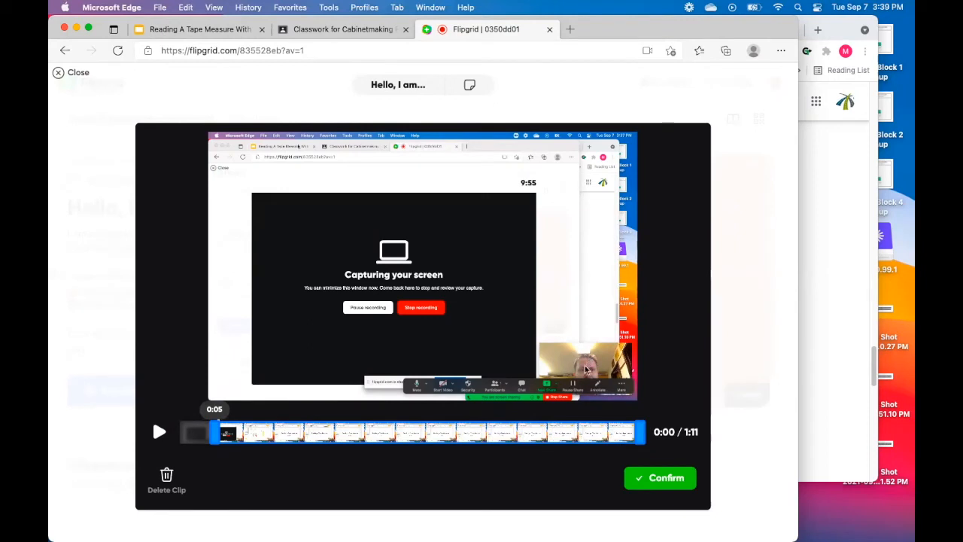
Step: Drag the left trim handle to 0:05 to cut the opening five seconds
drag(230, 431, 640, 431)
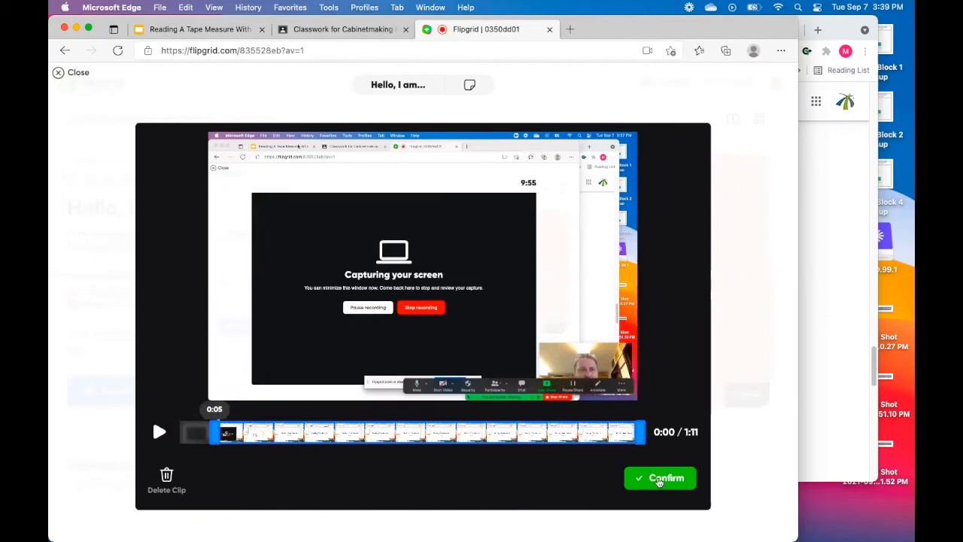
Step: Confirm the 1:11 trimmed clip and continue to the Submit your video screen
click(660, 478)
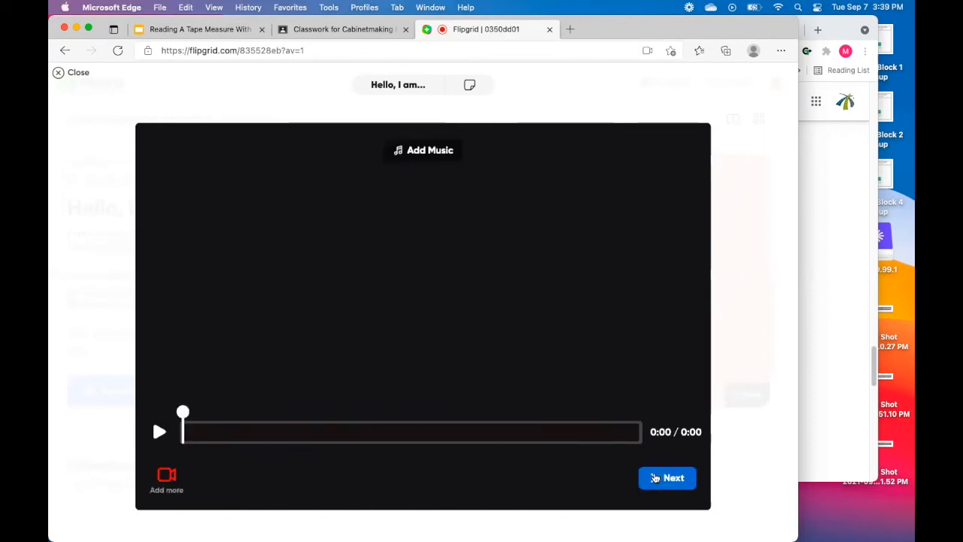
click(159, 431)
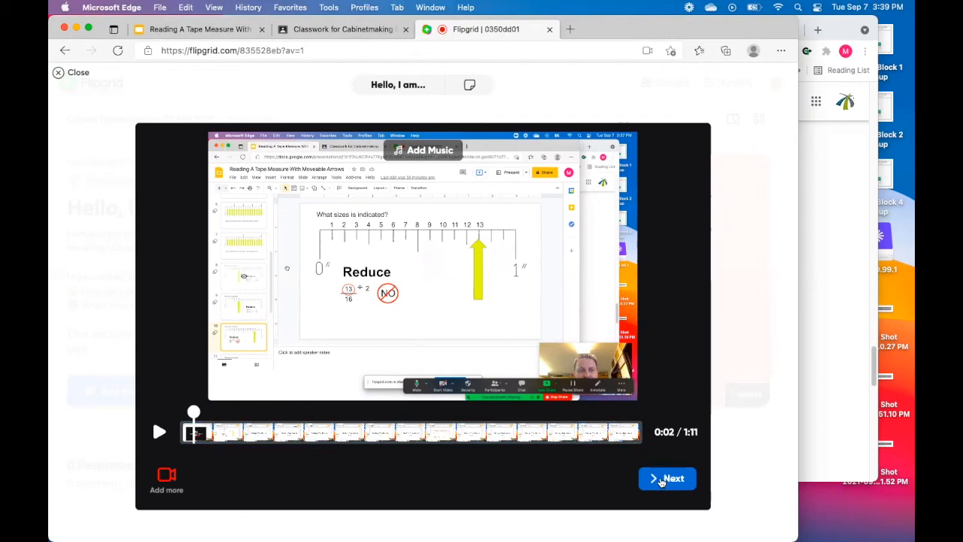
click(667, 478)
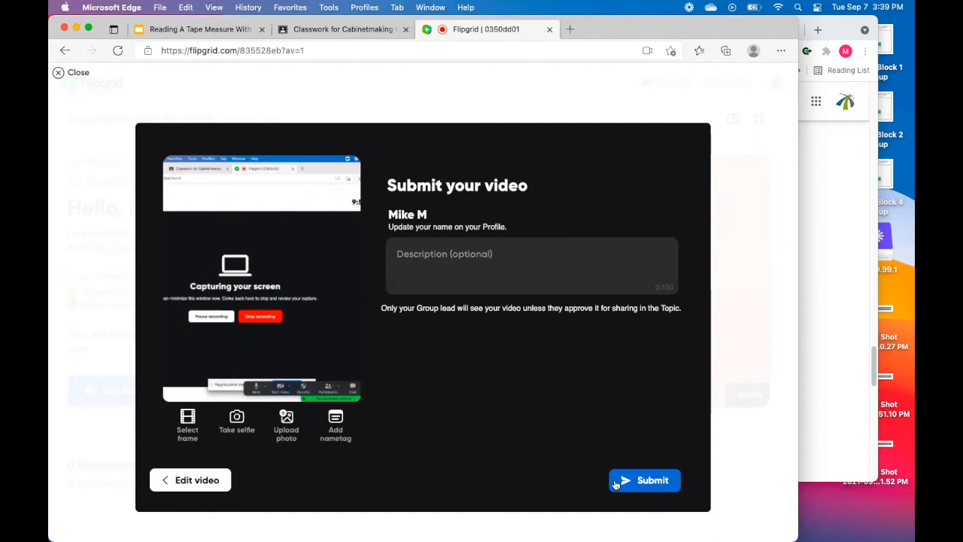
Step: Submit the video response to 'Hello, I am...' and dismiss the Success! confirmation
click(645, 479)
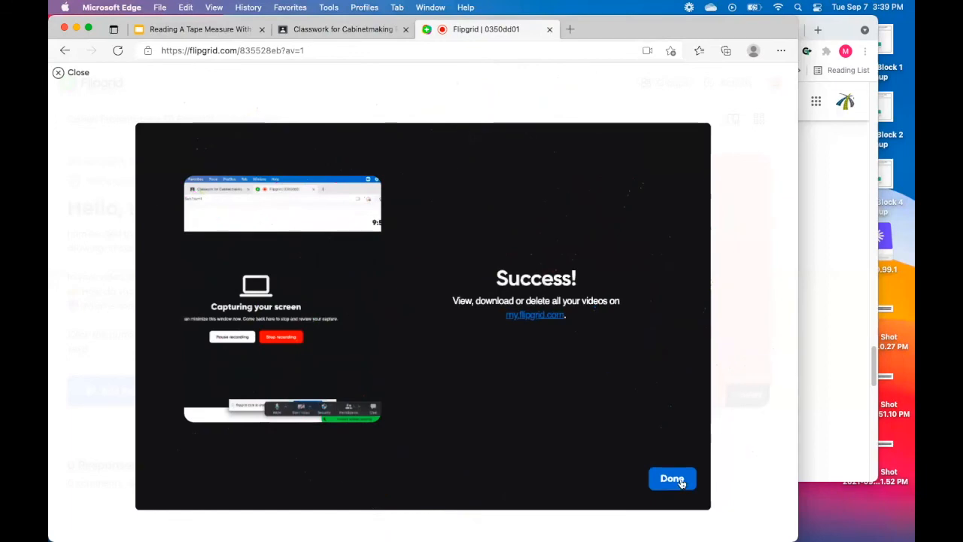
click(672, 478)
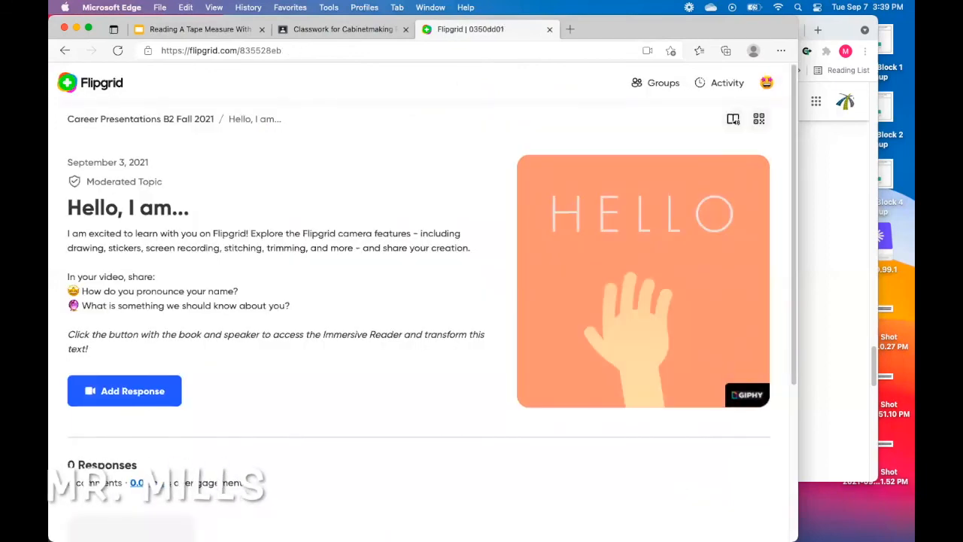
mouse_move(726, 491)
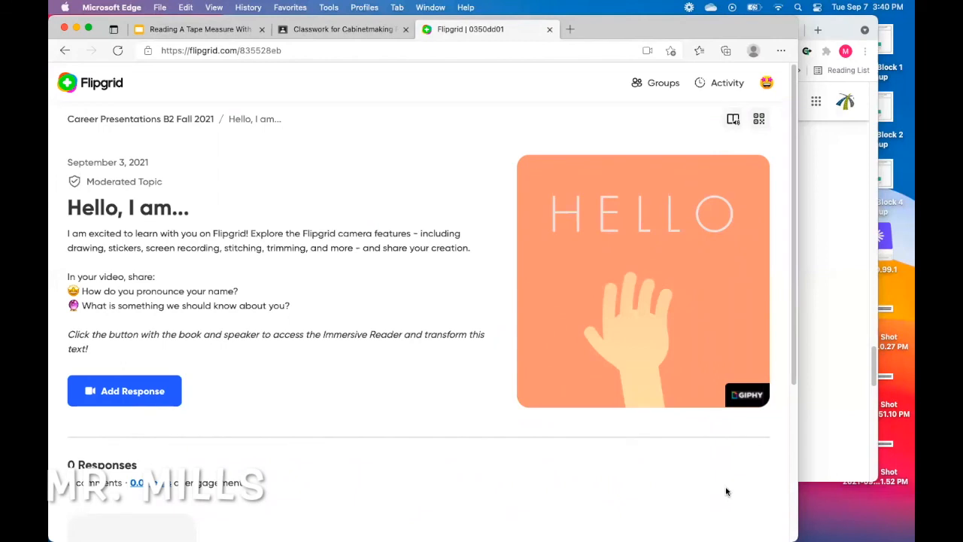
mouse_move(754, 531)
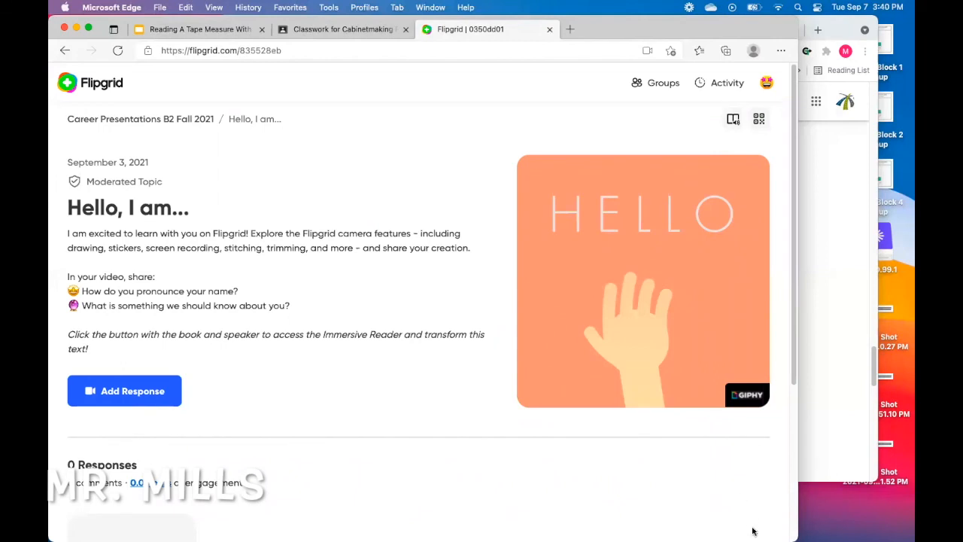